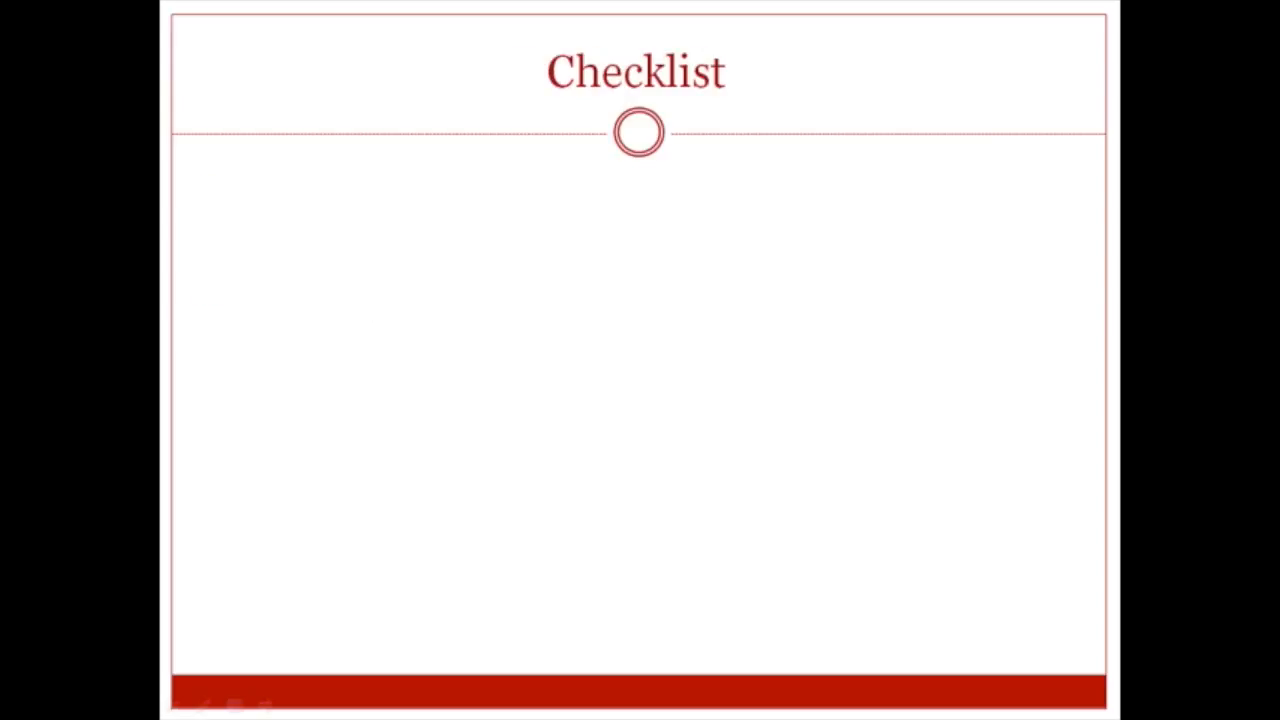
type("Quantity")
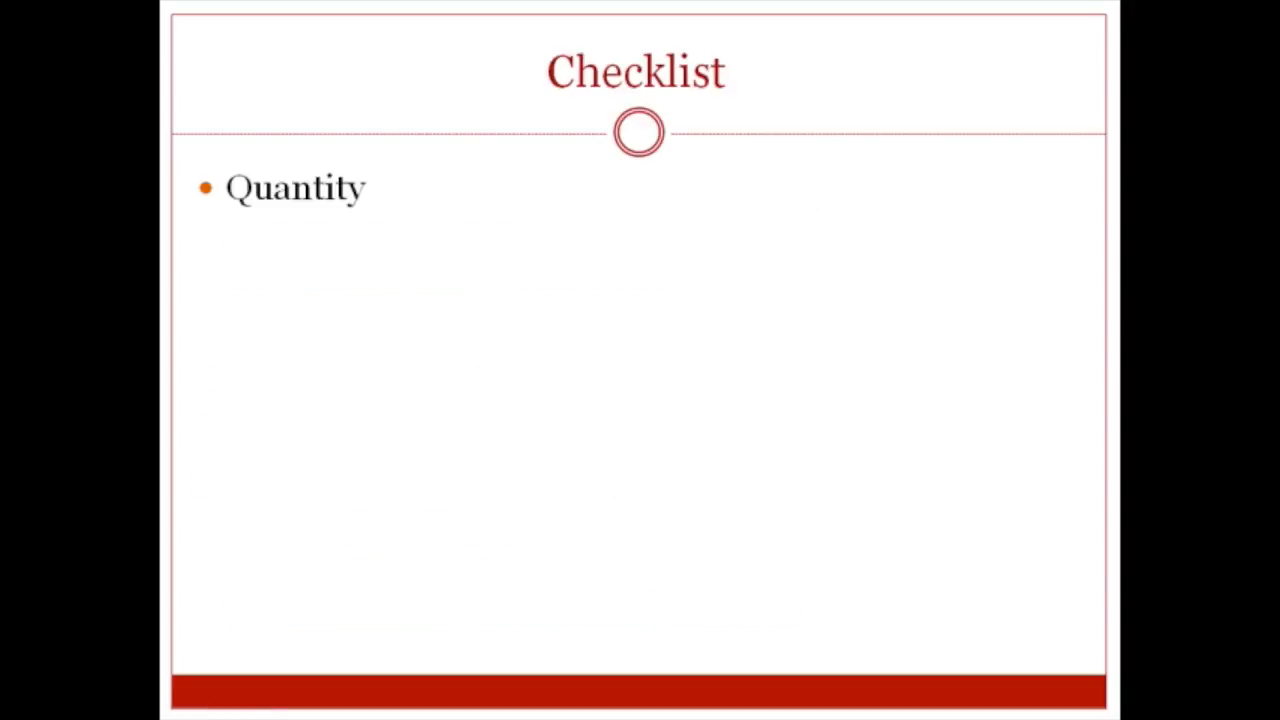